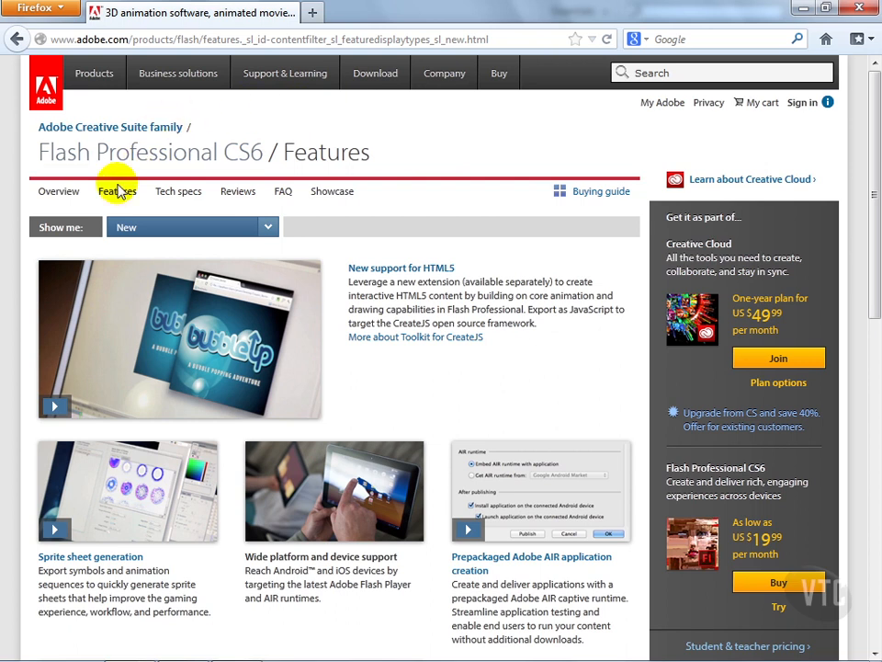
mouse_move(412, 138)
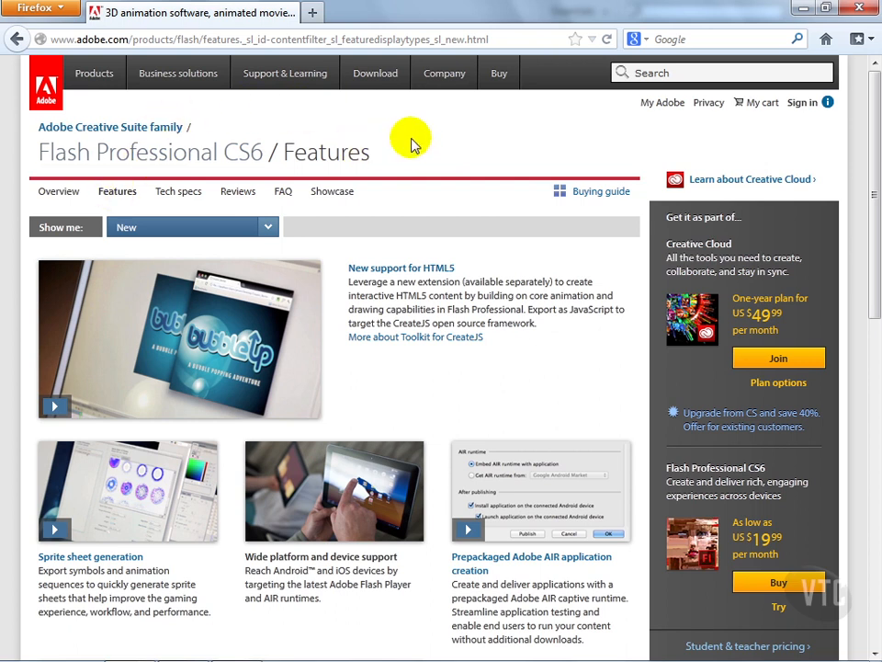
mouse_move(193, 217)
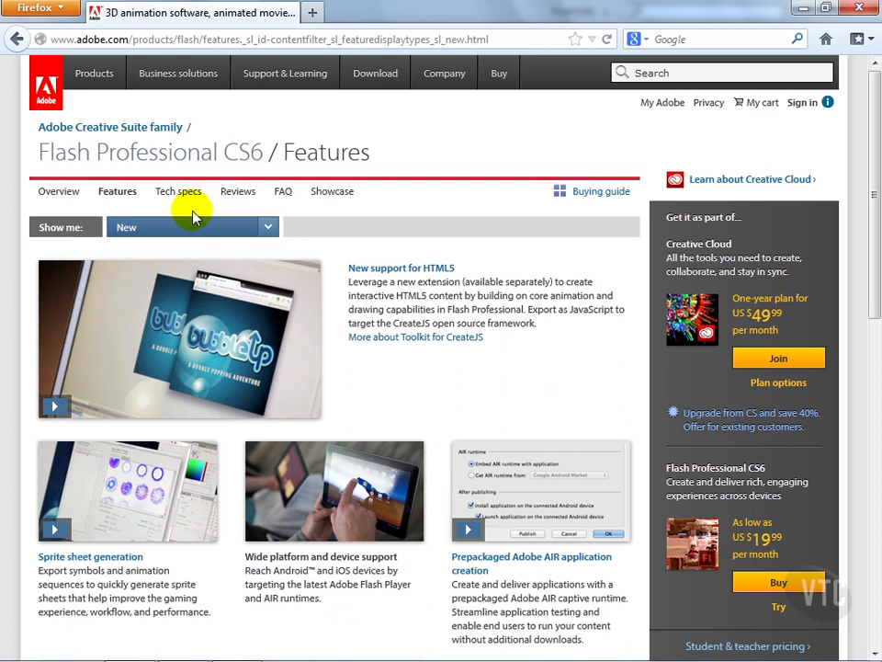
mouse_move(390, 177)
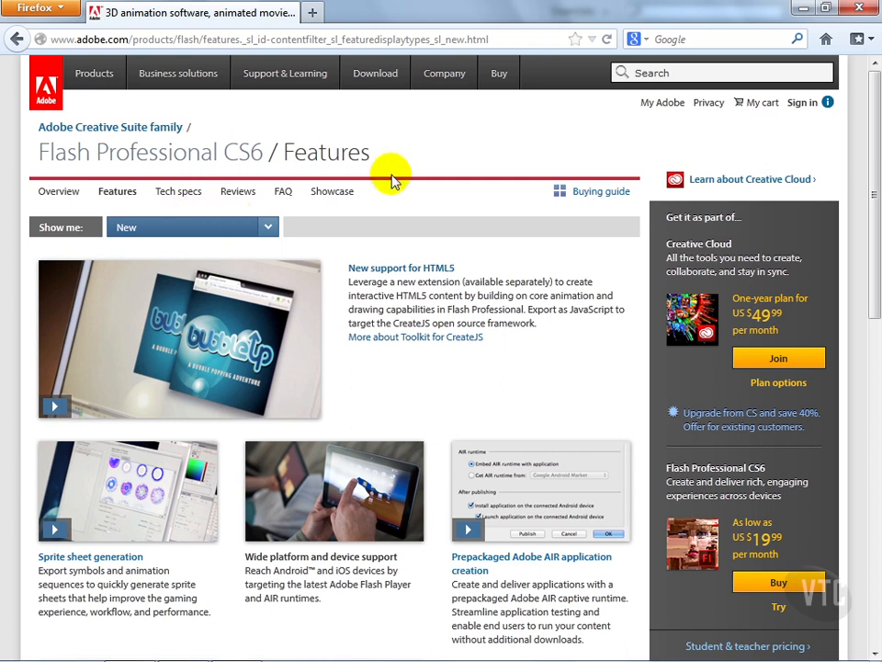
Scroll the Features page down to the Adobe AIR mobile simulation and Stage3D targeting entries.
scroll(down, 3)
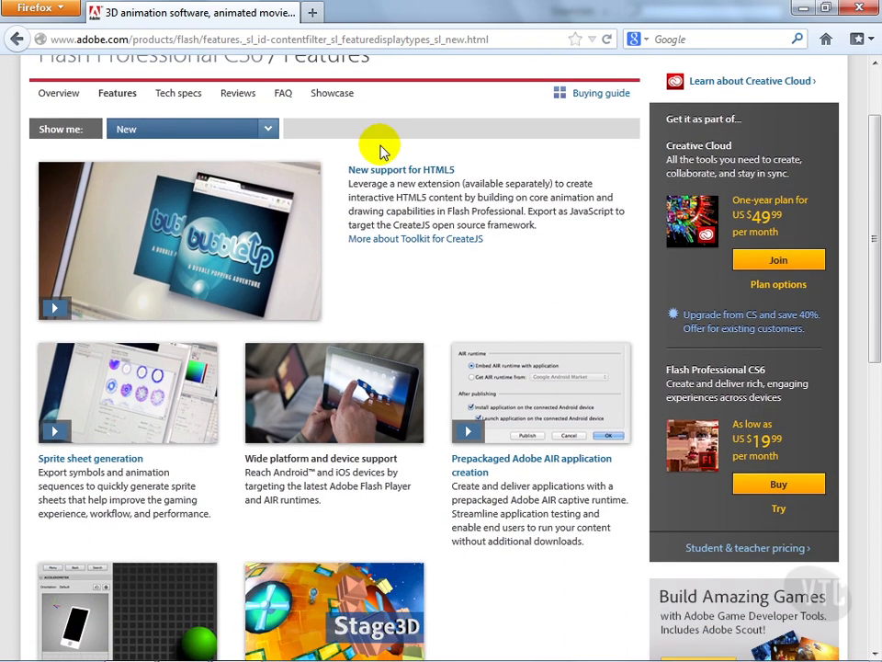
mouse_move(477, 172)
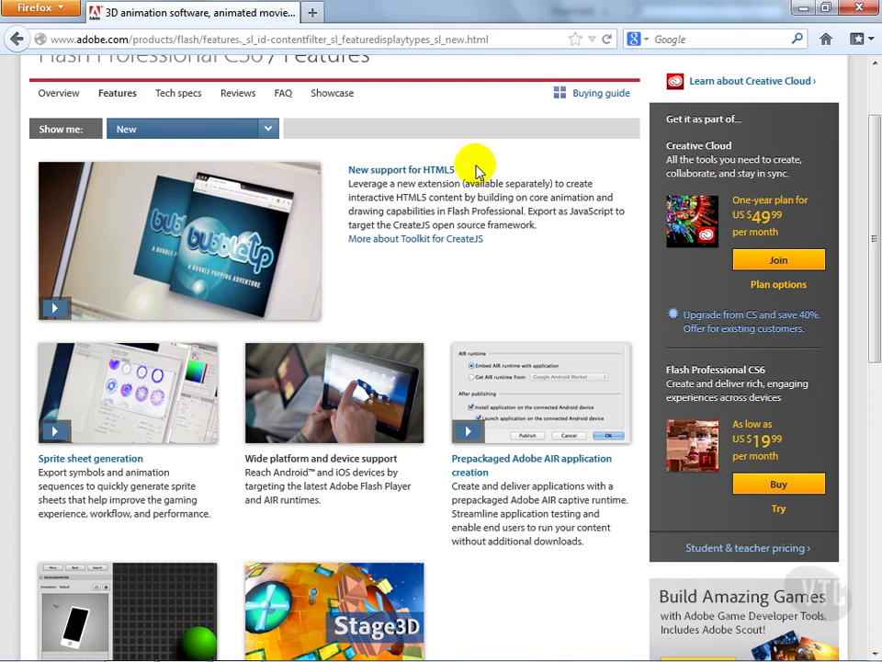
scroll(down, 3)
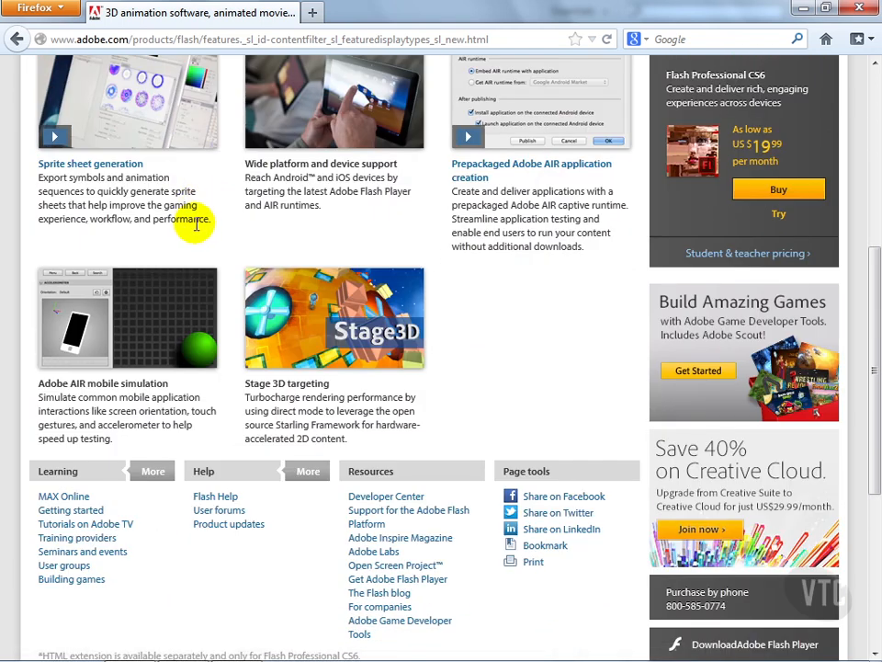
mouse_move(206, 243)
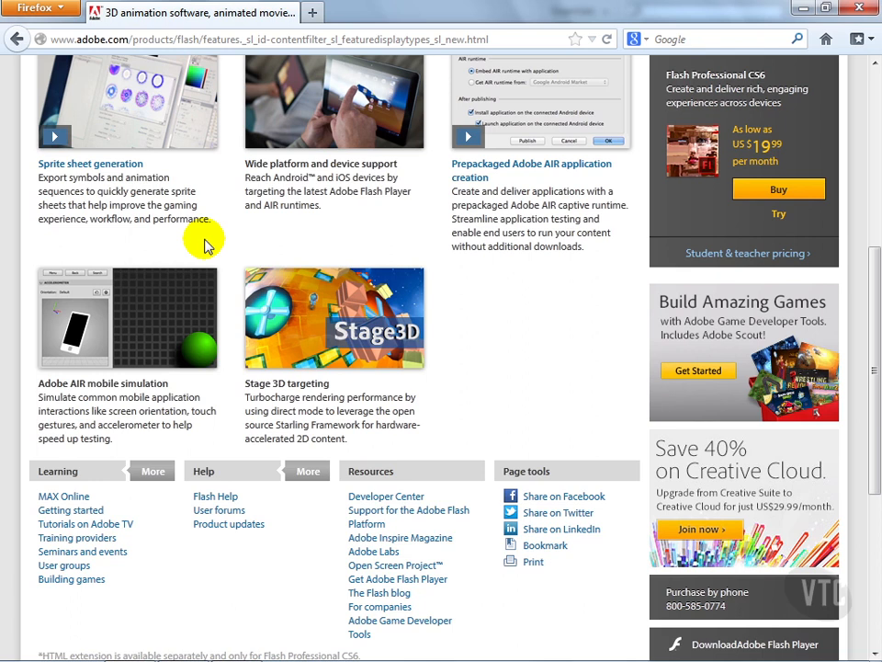
mouse_move(511, 217)
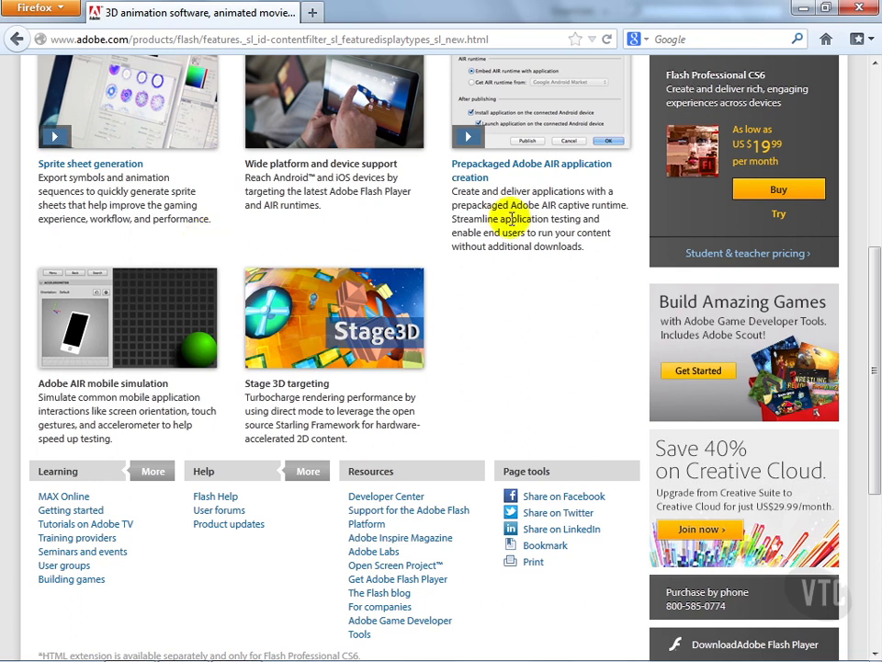
mouse_move(514, 188)
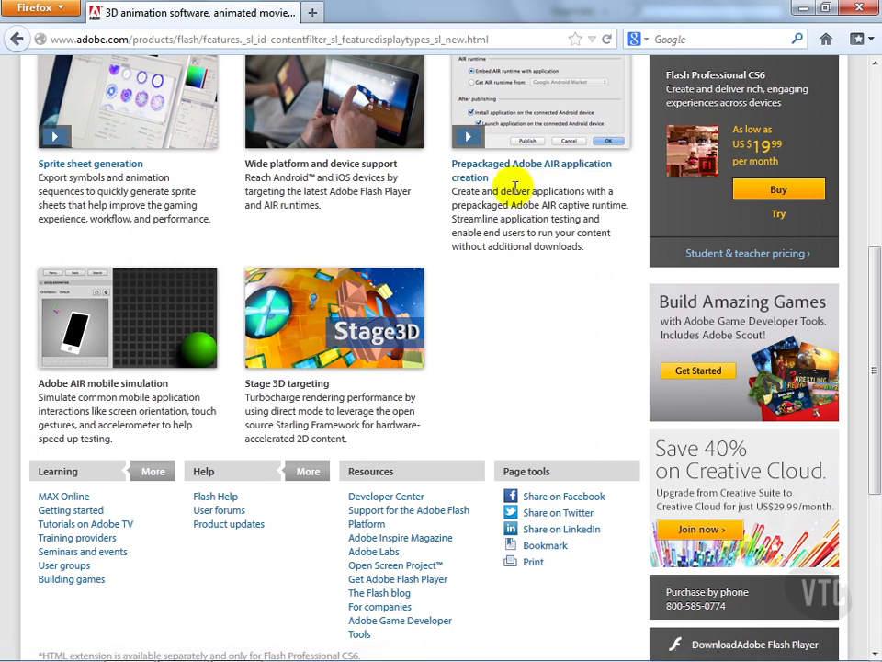
mouse_move(412, 195)
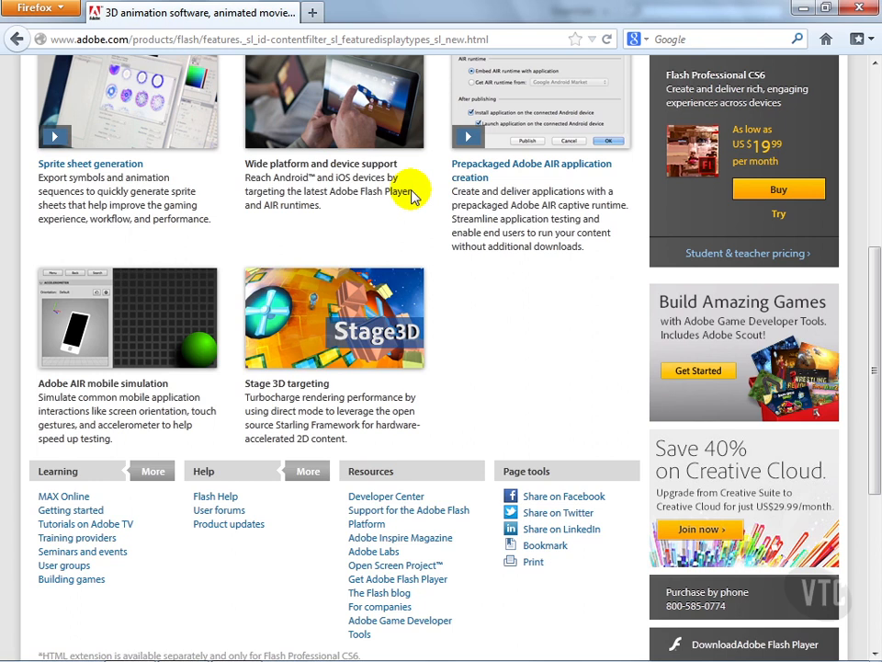
mouse_move(340, 169)
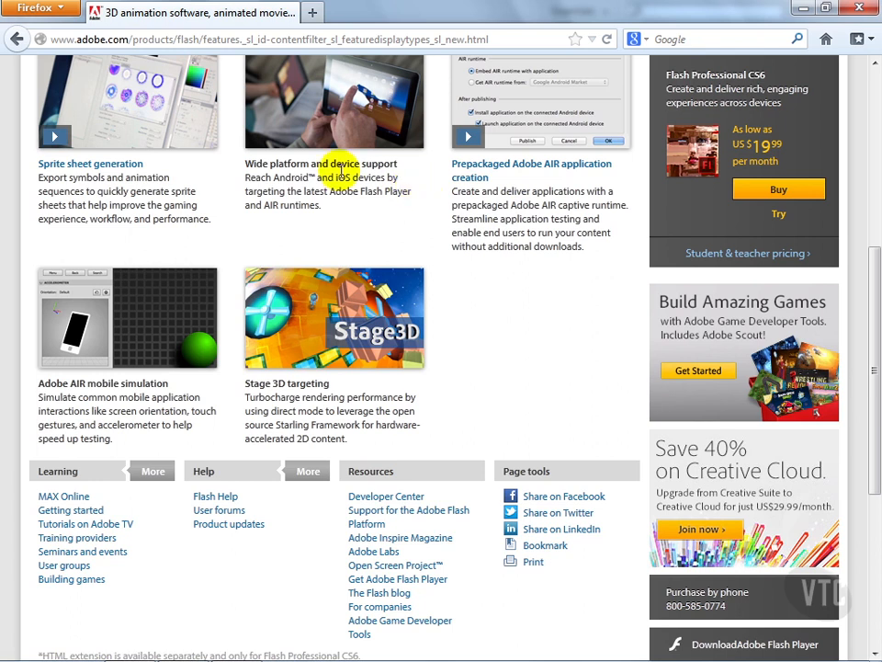
mouse_move(96, 405)
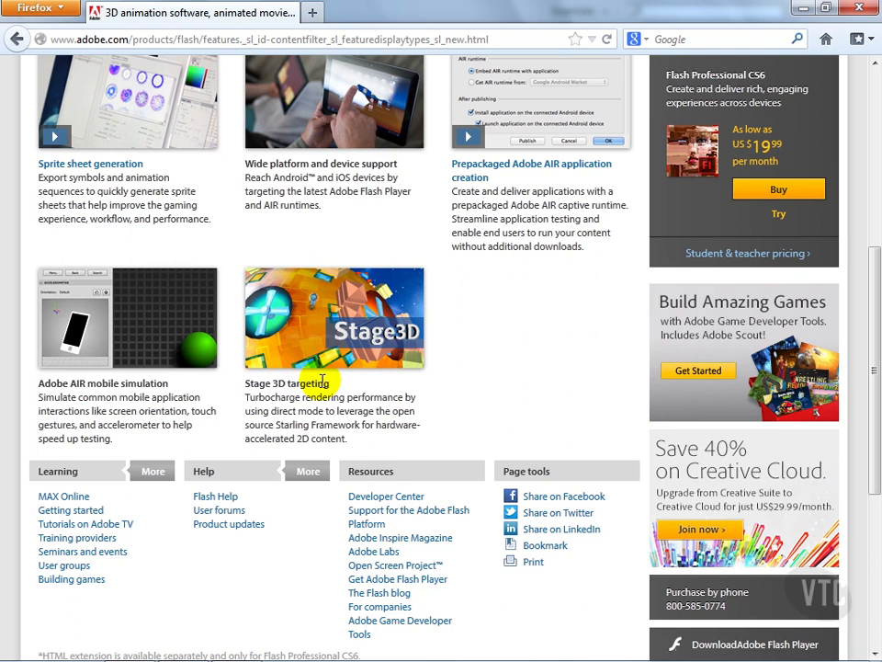
mouse_move(465, 378)
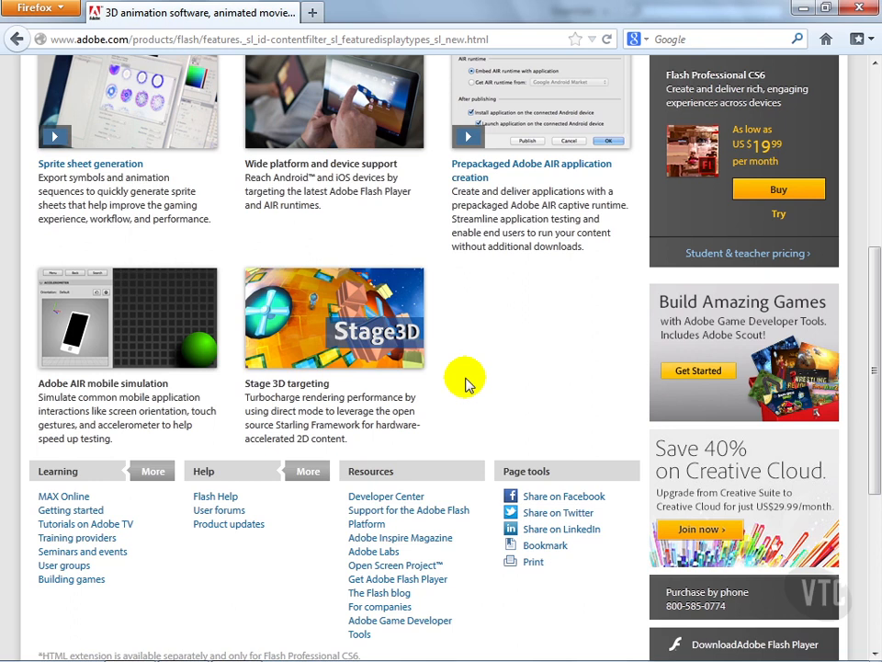
mouse_move(225, 235)
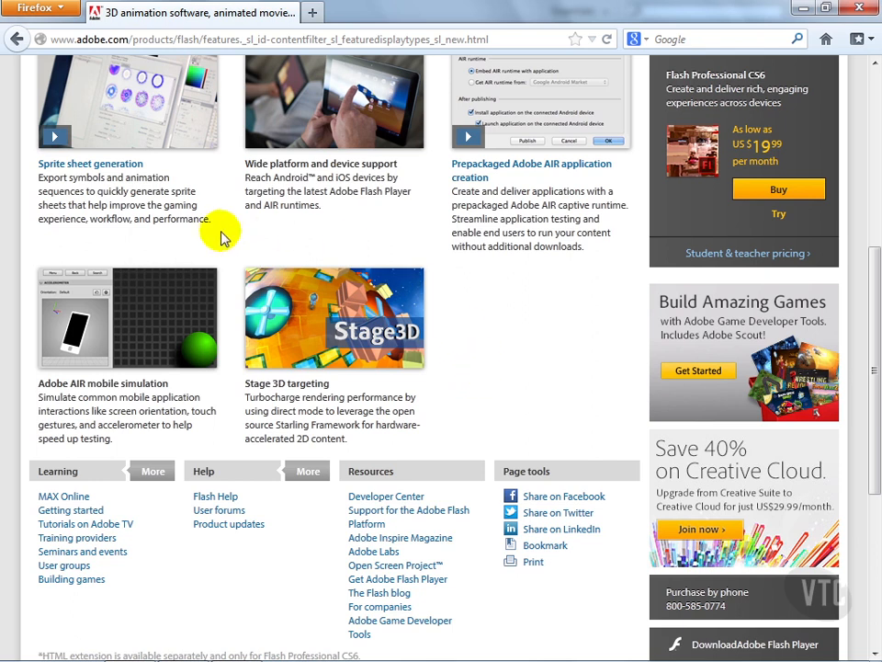
mouse_move(386, 75)
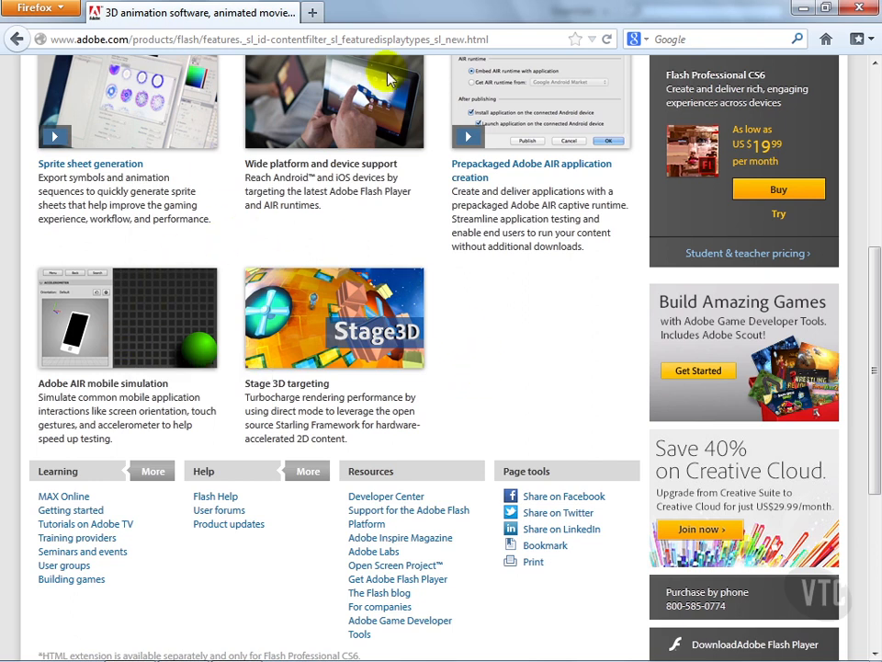
mouse_move(555, 353)
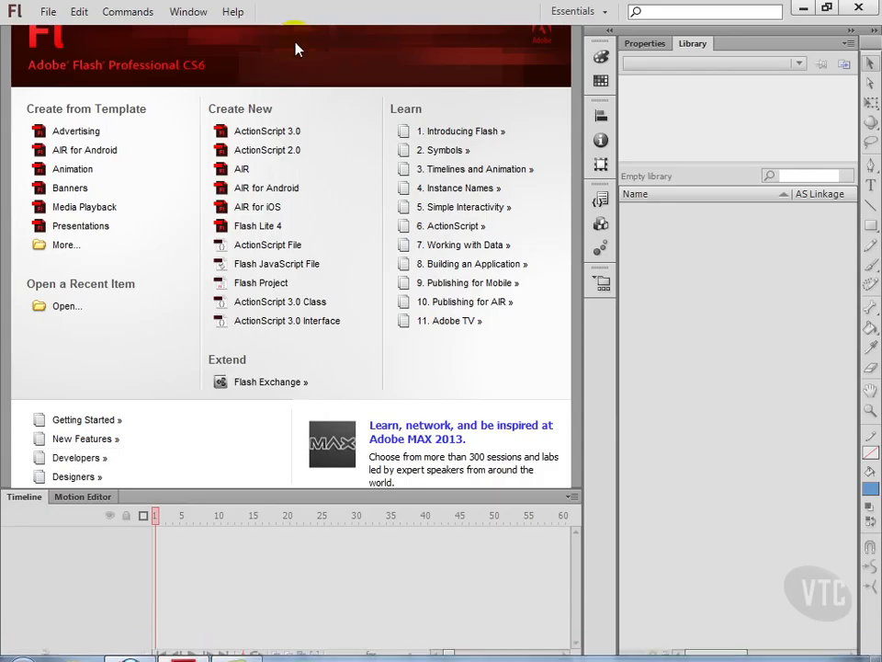
mouse_move(287, 99)
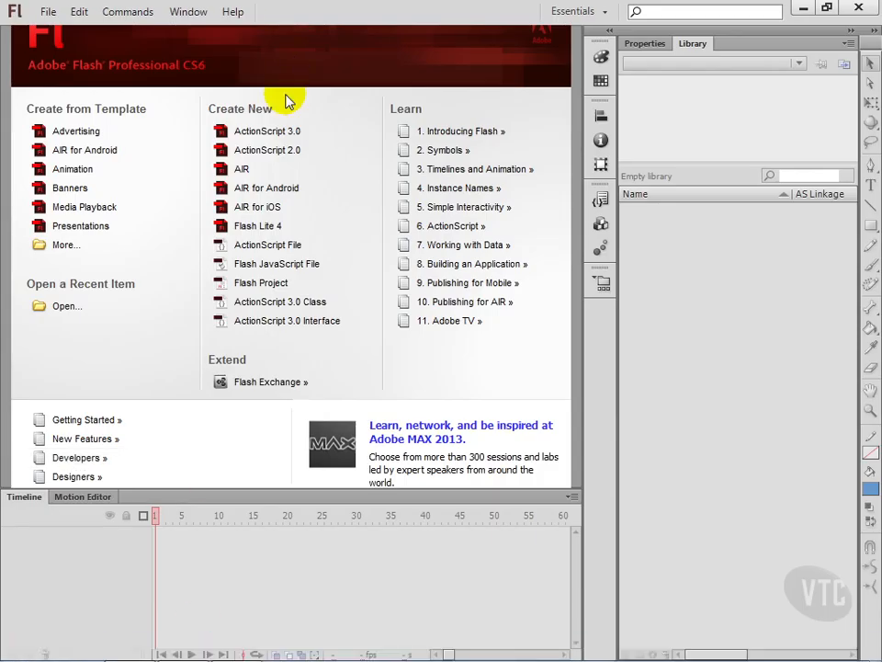
mouse_move(285, 193)
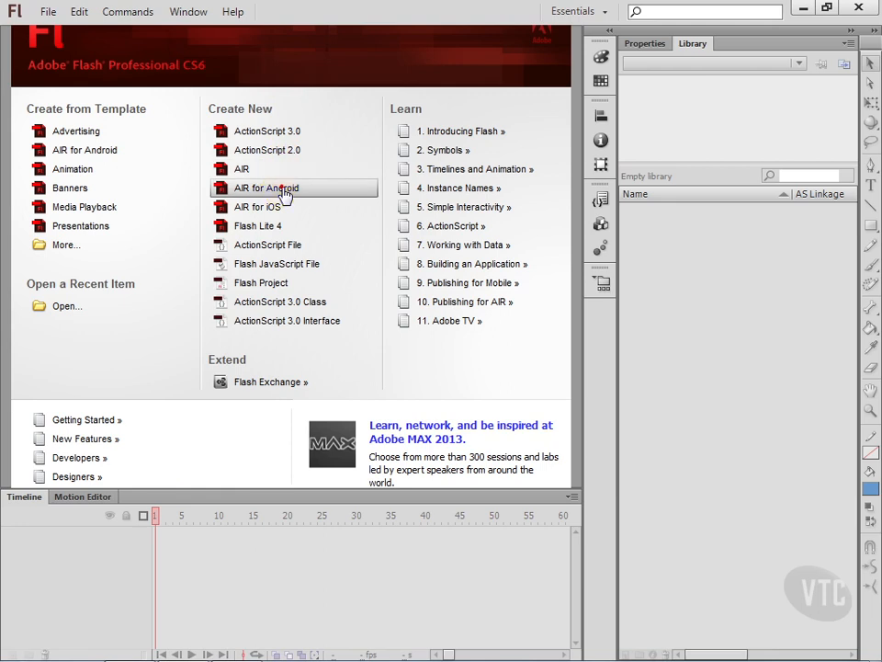
Create a new AIR for Android document from the Welcome screen's Create New list.
click(266, 187)
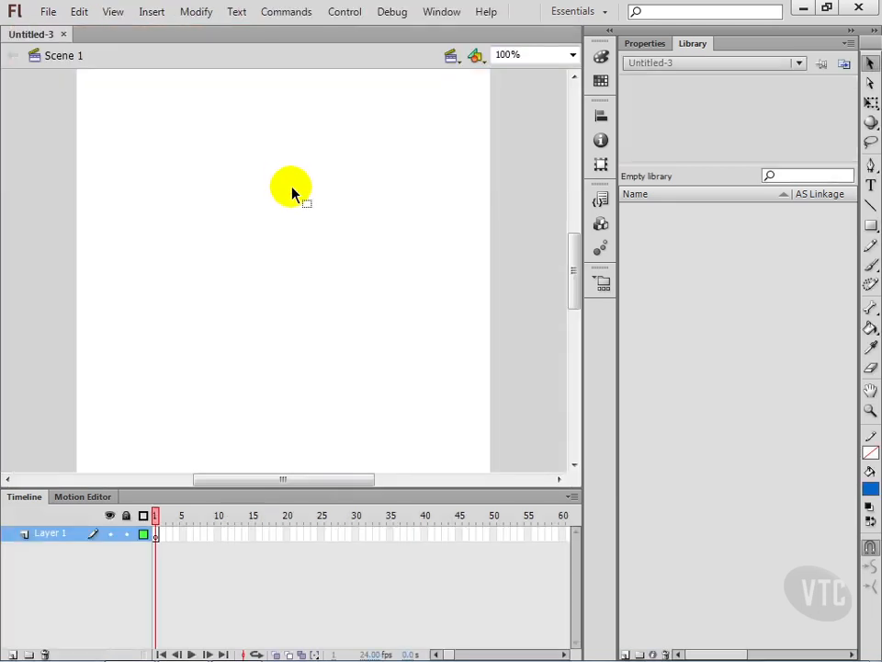
Open the Control menu to reach Test Movie in AIR Debug Launcher (Mobile).
click(345, 11)
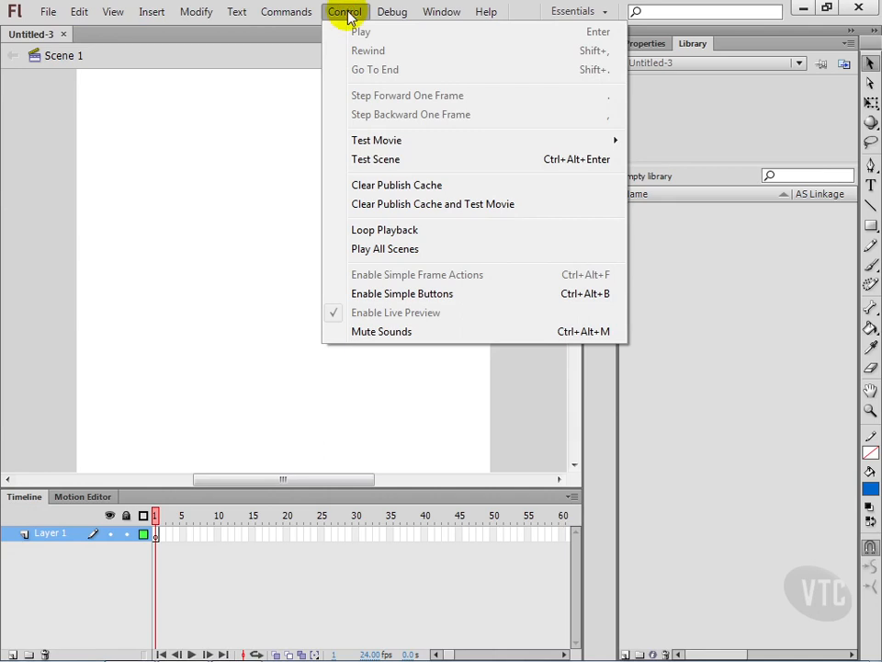
mouse_move(377, 140)
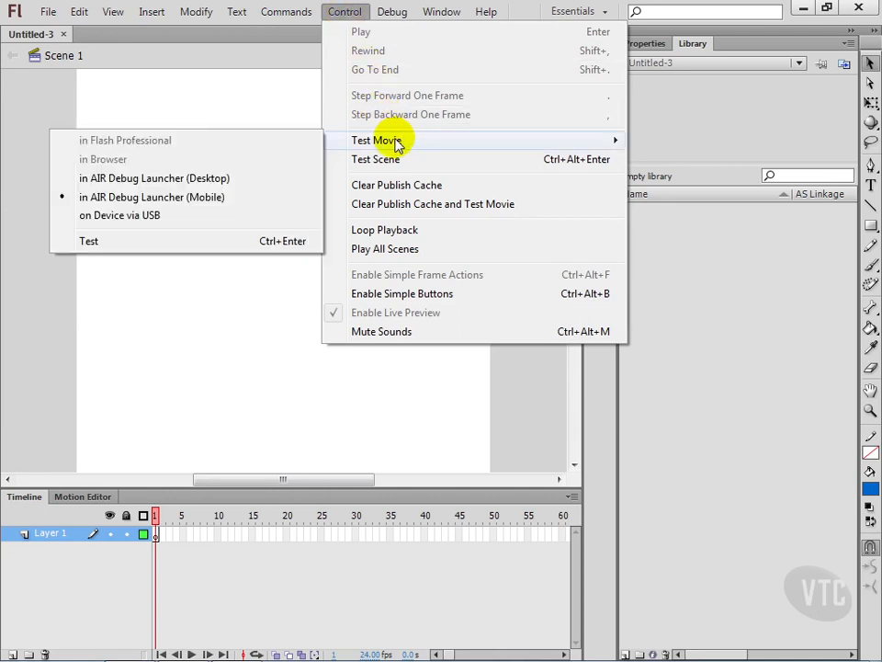
mouse_move(193, 204)
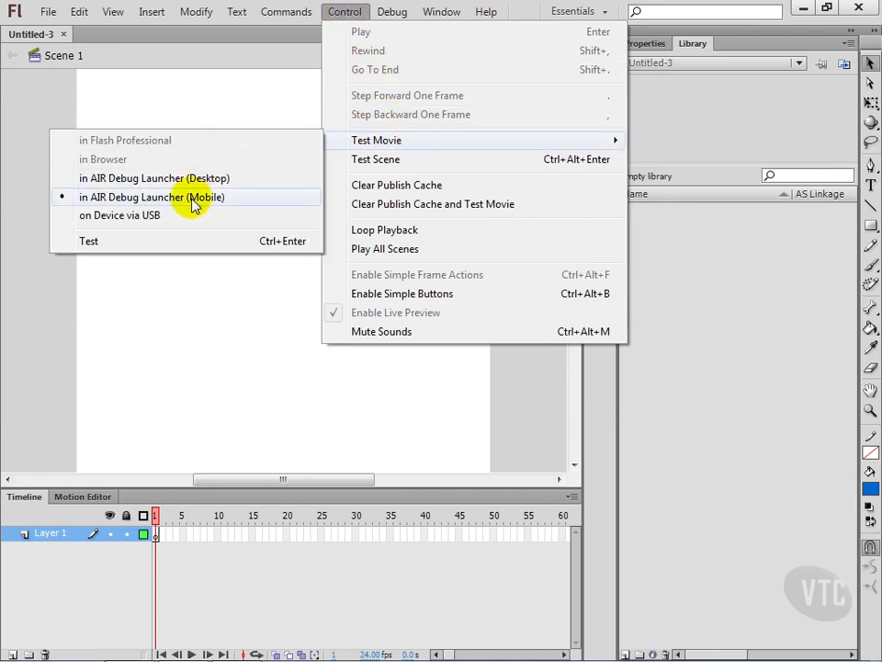
mouse_move(235, 204)
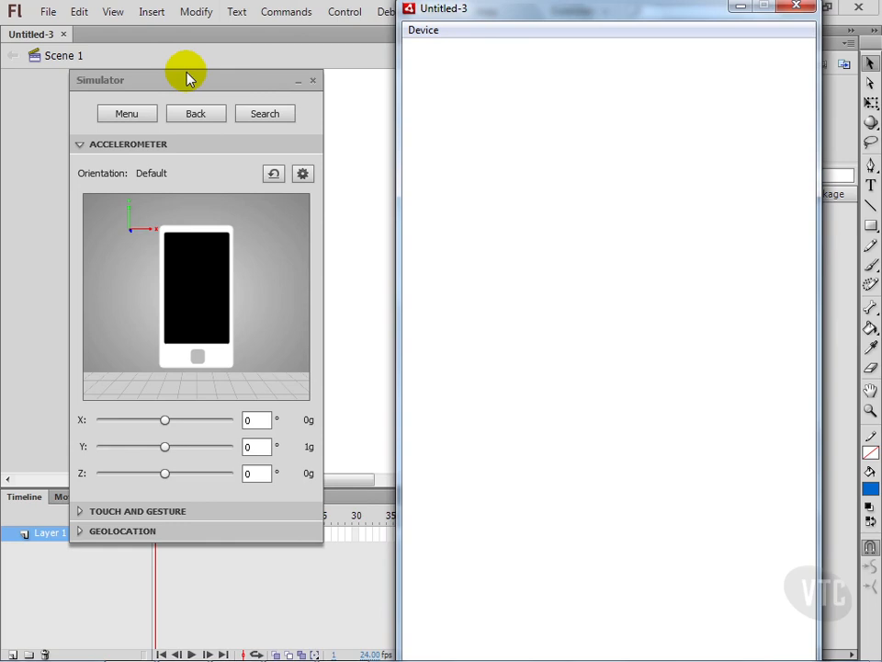
mouse_move(144, 235)
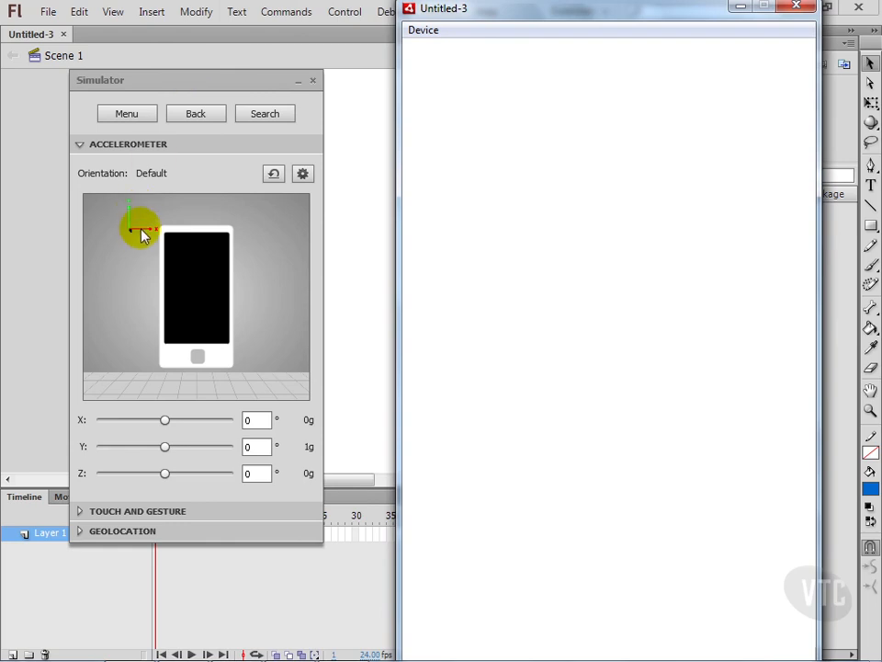
Tilt the simulated phone in the Accelerometer section until it reads X −21° and Y 5°.
drag(143, 229, 180, 272)
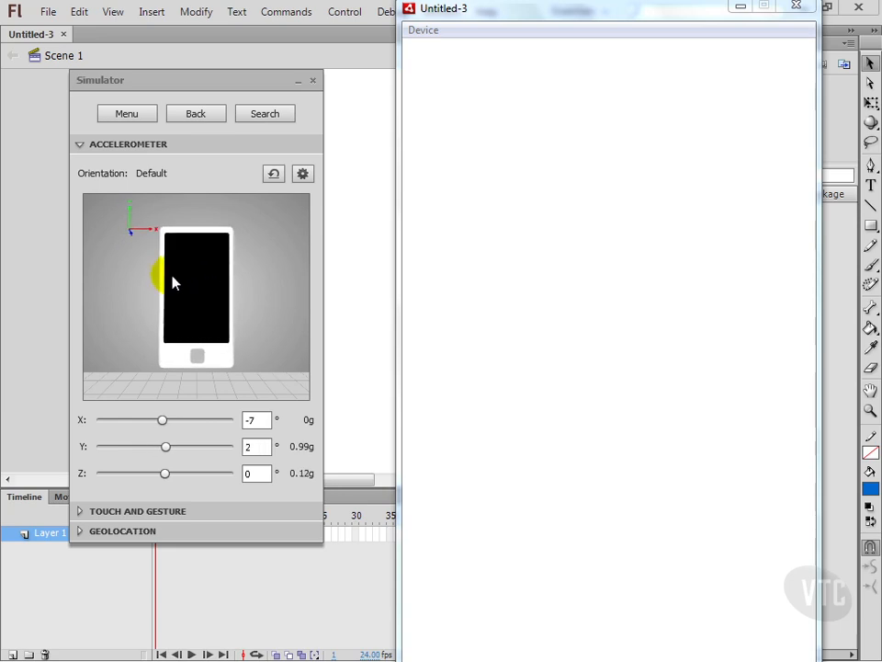
drag(169, 279, 224, 266)
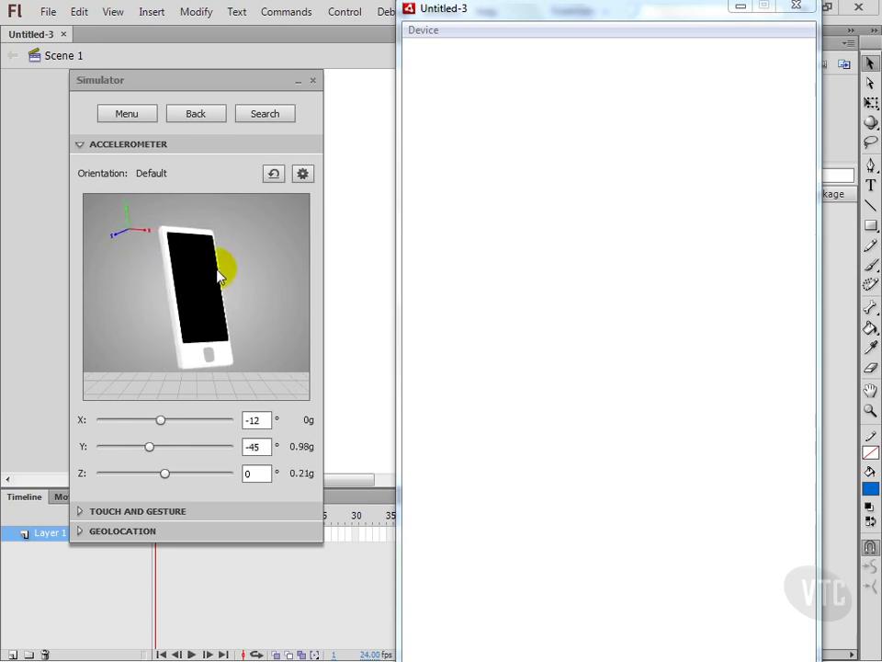
drag(224, 267, 165, 261)
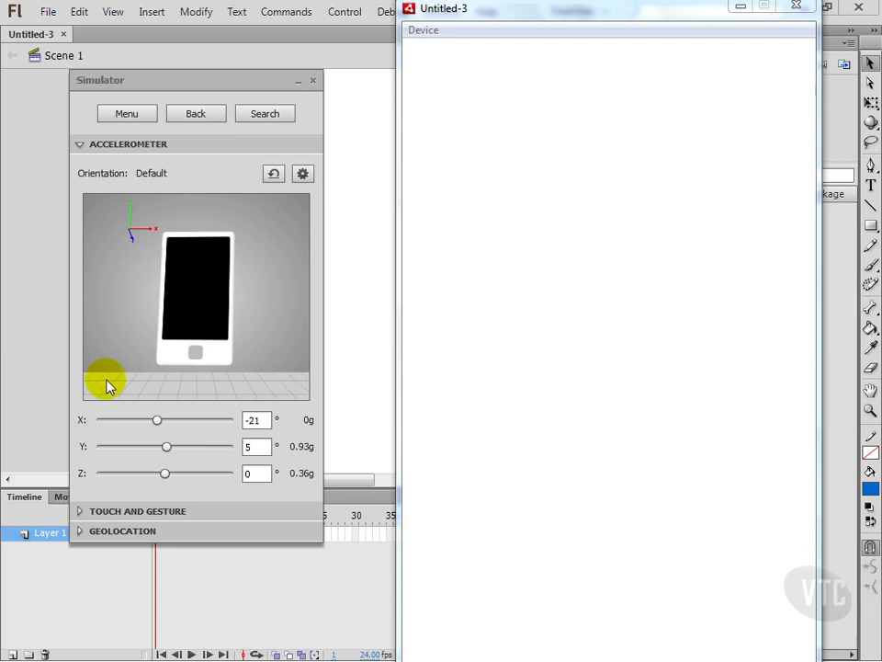
mouse_move(559, 302)
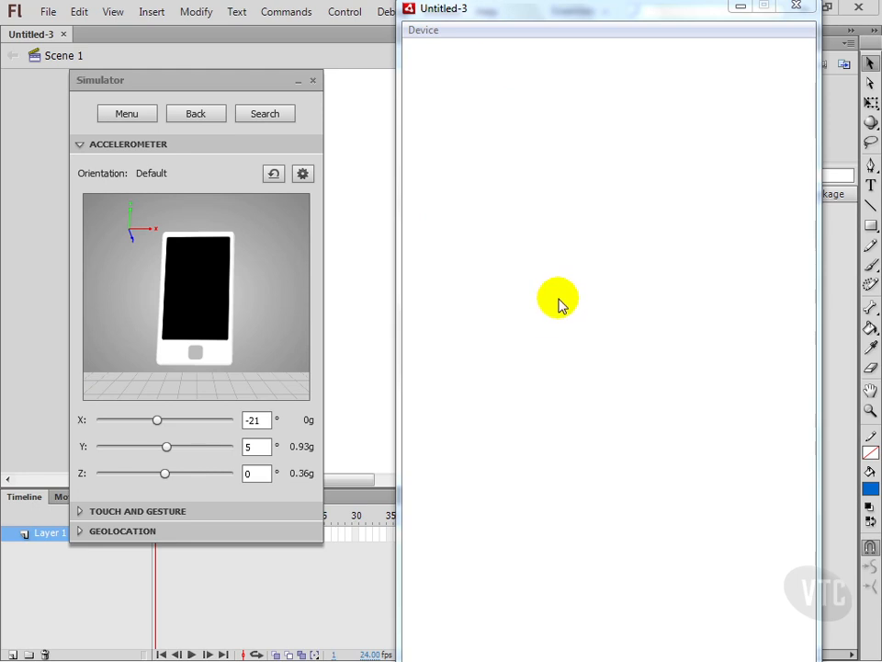
mouse_move(607, 206)
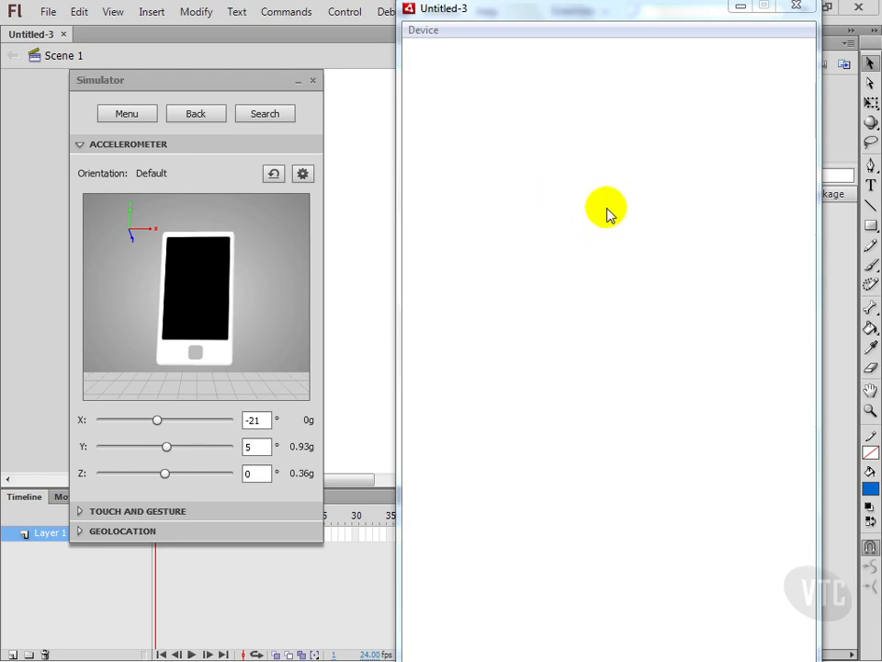
mouse_move(600, 232)
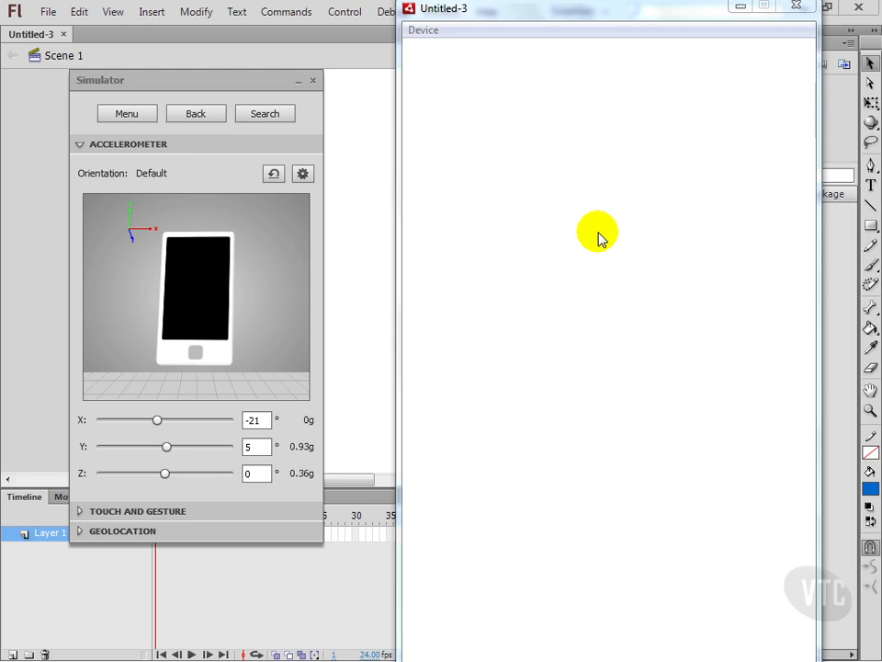
Expand the Simulator's Geolocation section showing latitude, longitude, altitude, heading and speed at 0.
click(136, 511)
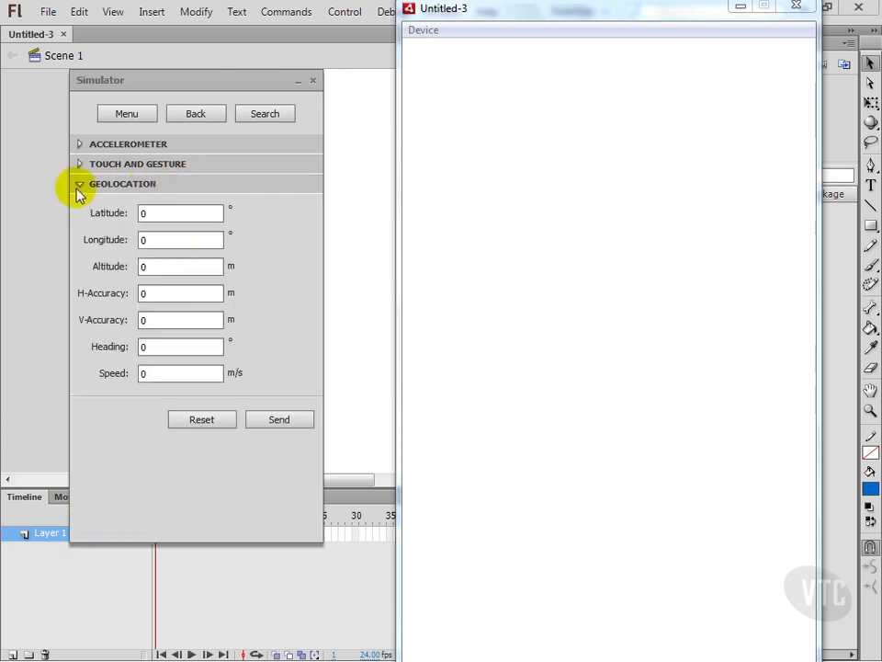
click(81, 183)
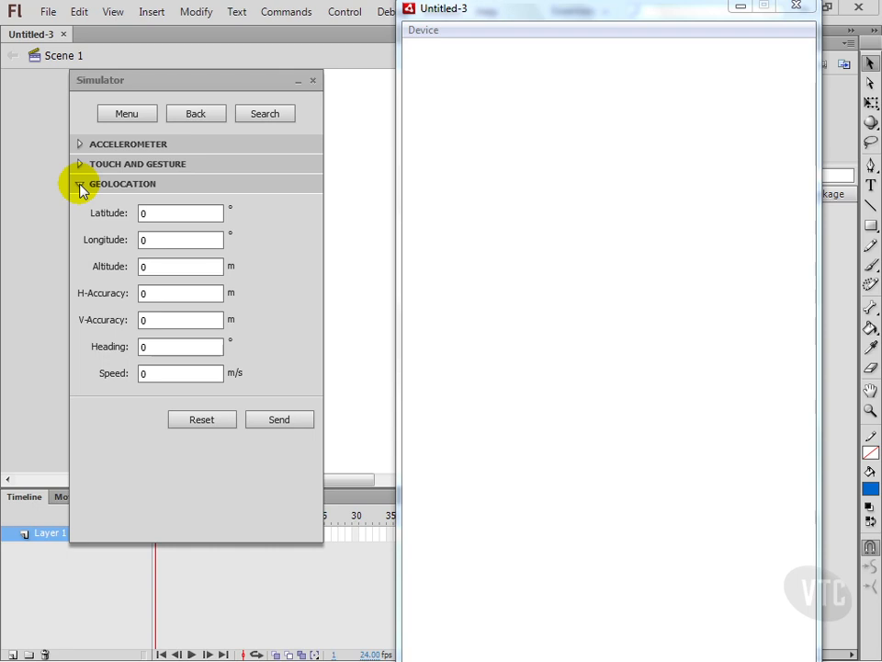
mouse_move(310, 81)
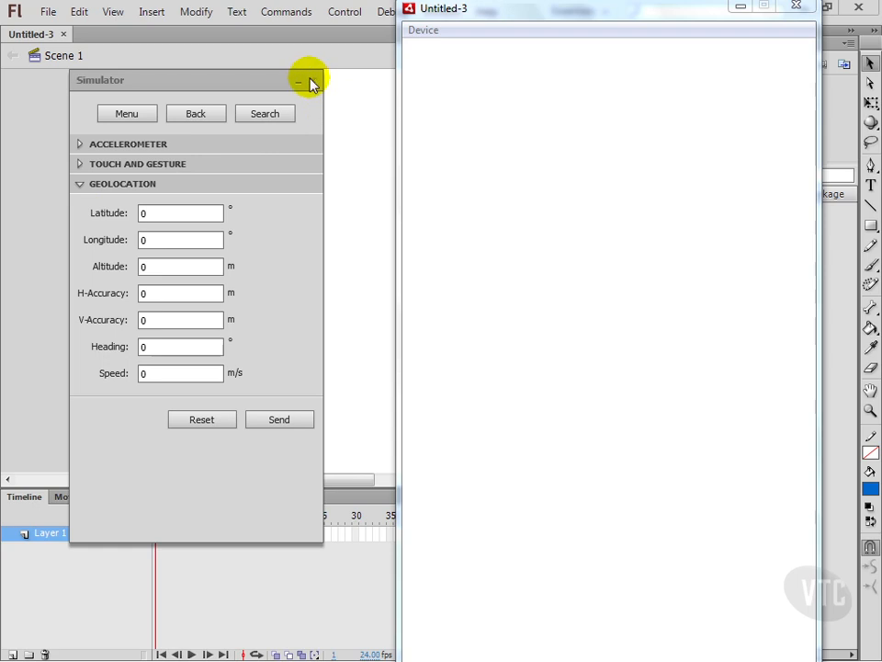
mouse_move(316, 84)
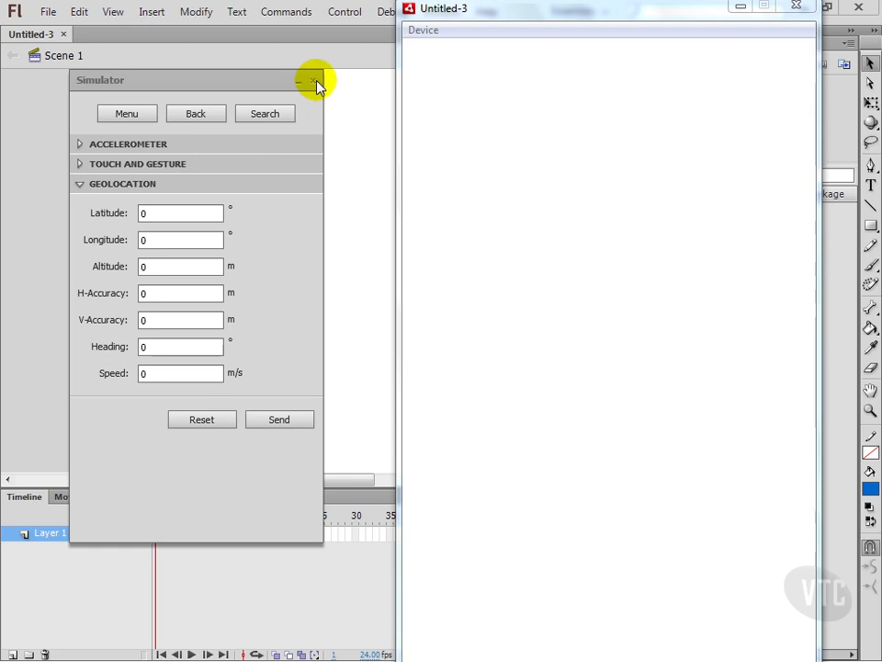